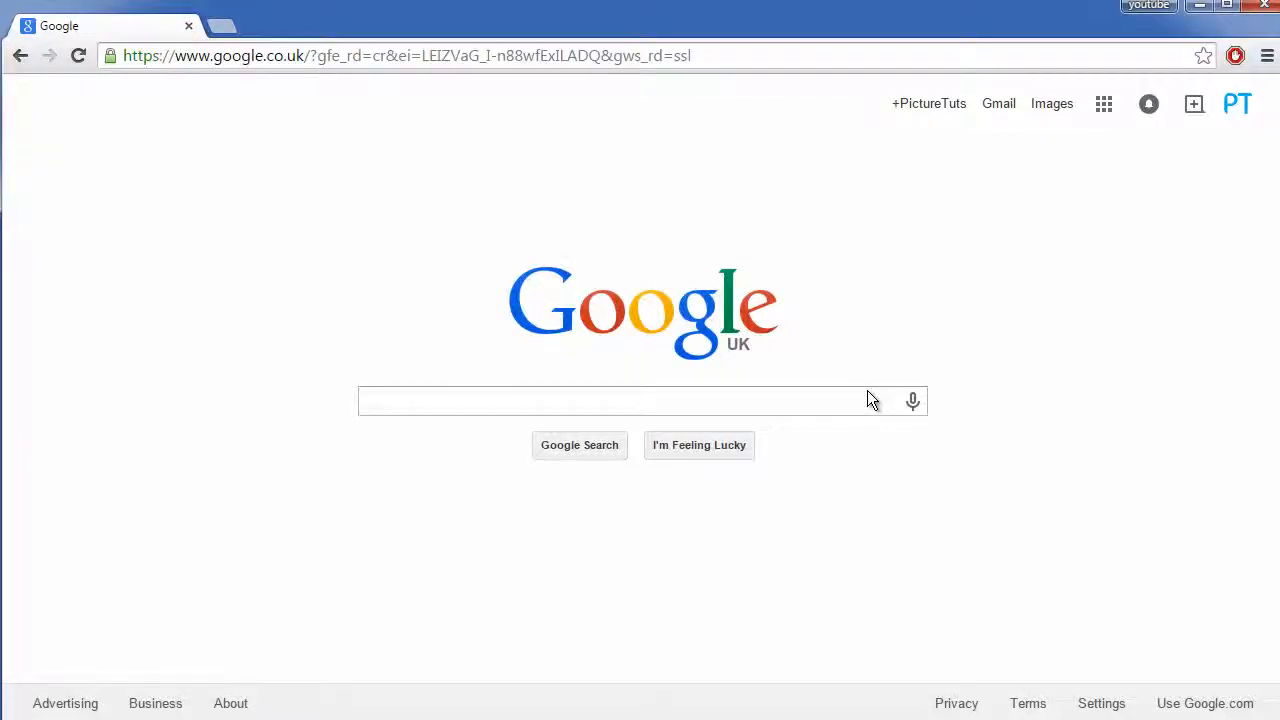
{"action": "mouse_move", "coordinate": [987, 444]}
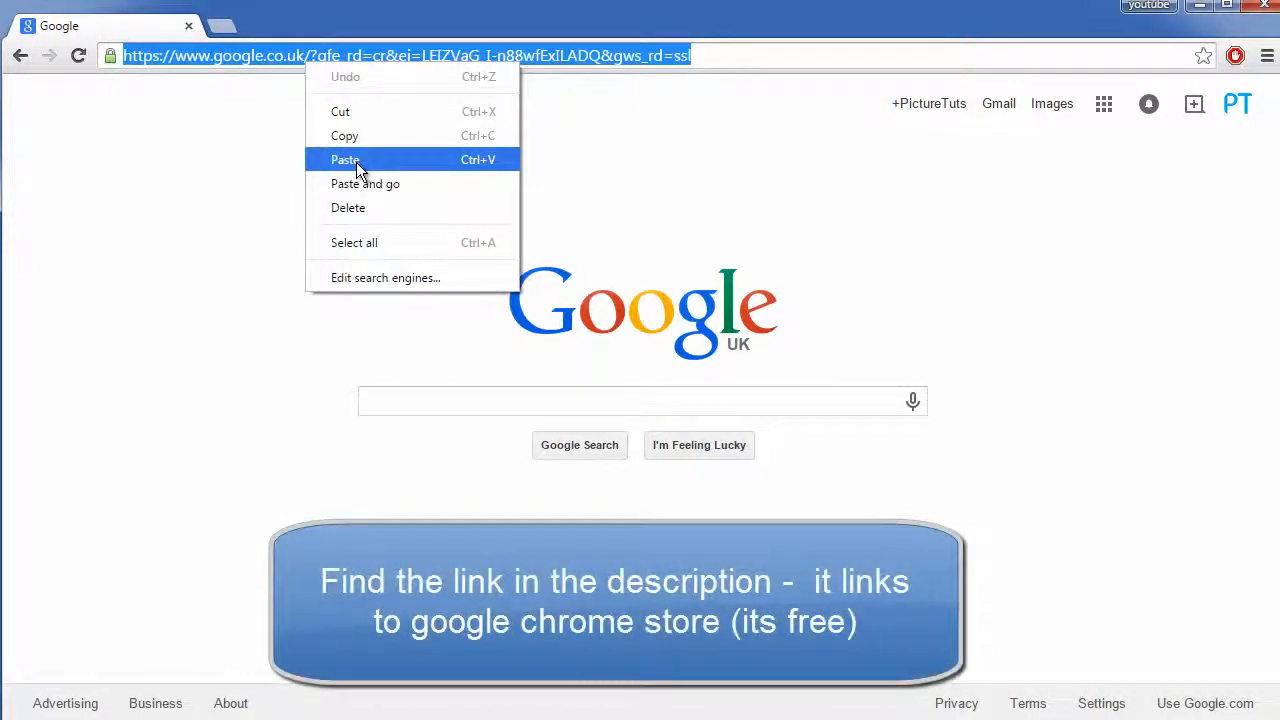
- Paste and load the Chrome Web Store link for new tab page extensions
{"action": "left_click", "coordinate": [344, 159]}
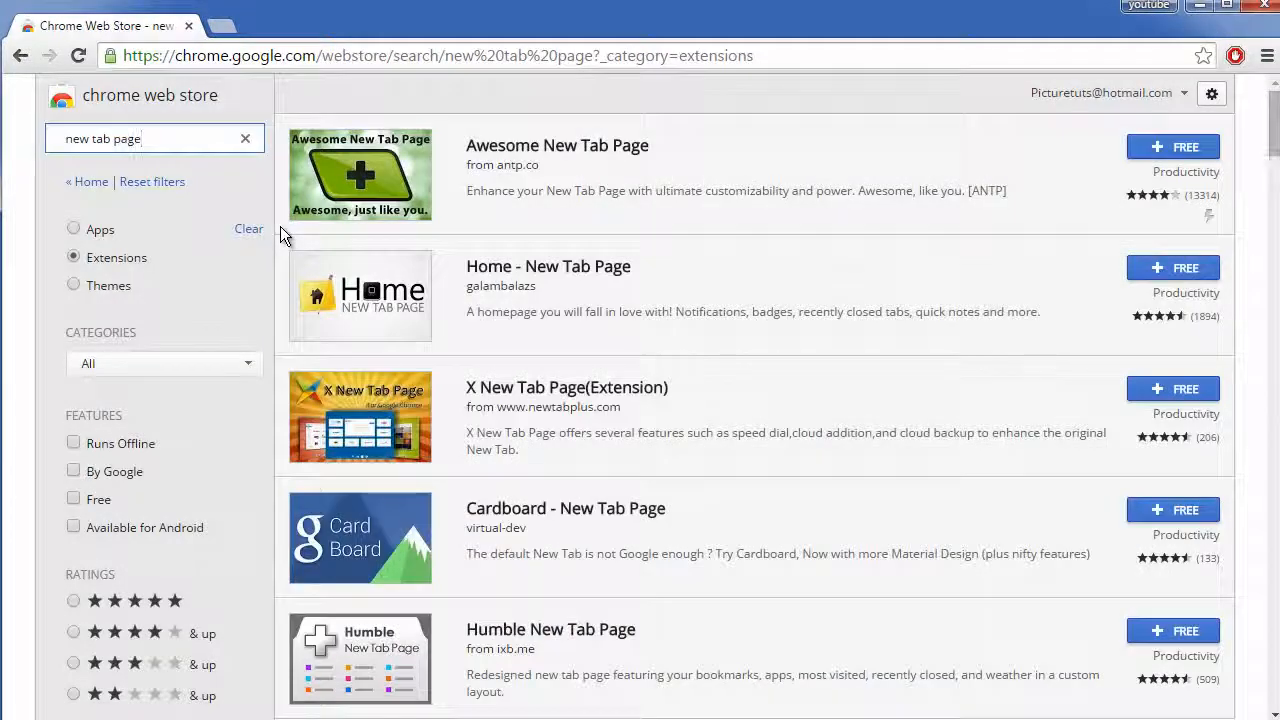
- Open the Awesome New Tab Page listing and scroll through its Reviews tab
{"action": "scroll", "scroll_direction": "down", "scroll_amount": 3}
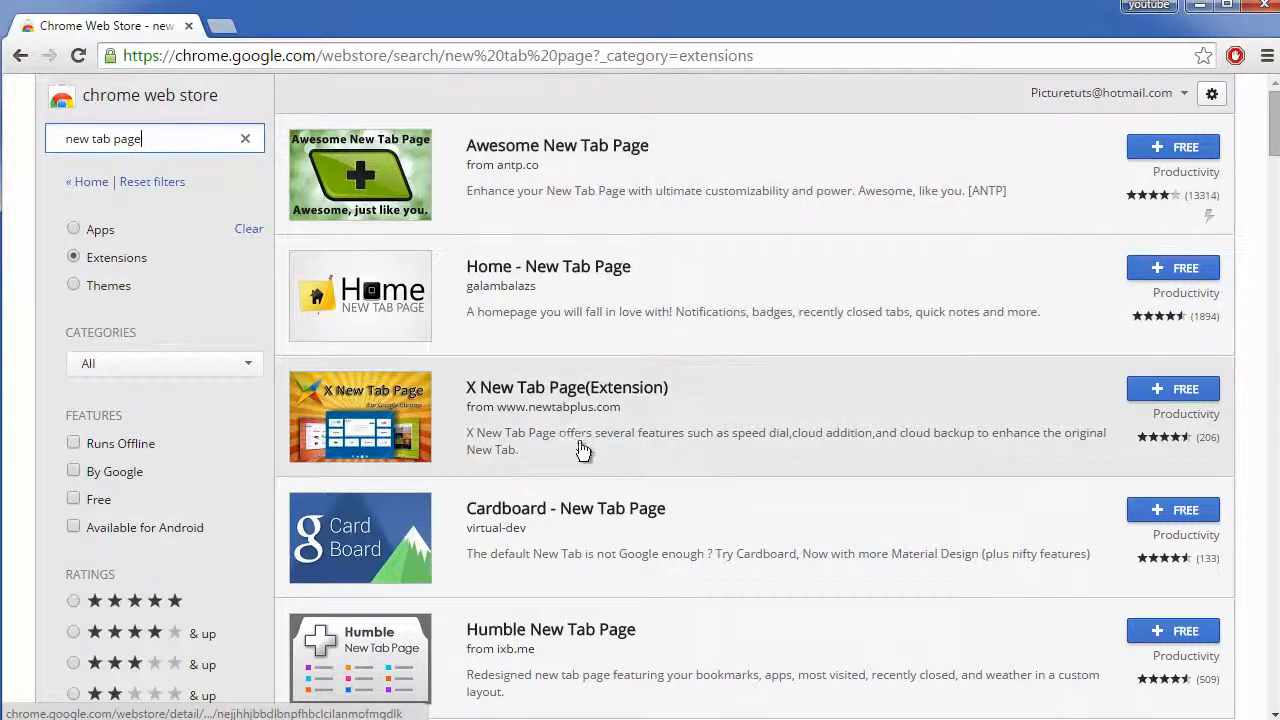
{"action": "left_click", "coordinate": [557, 145]}
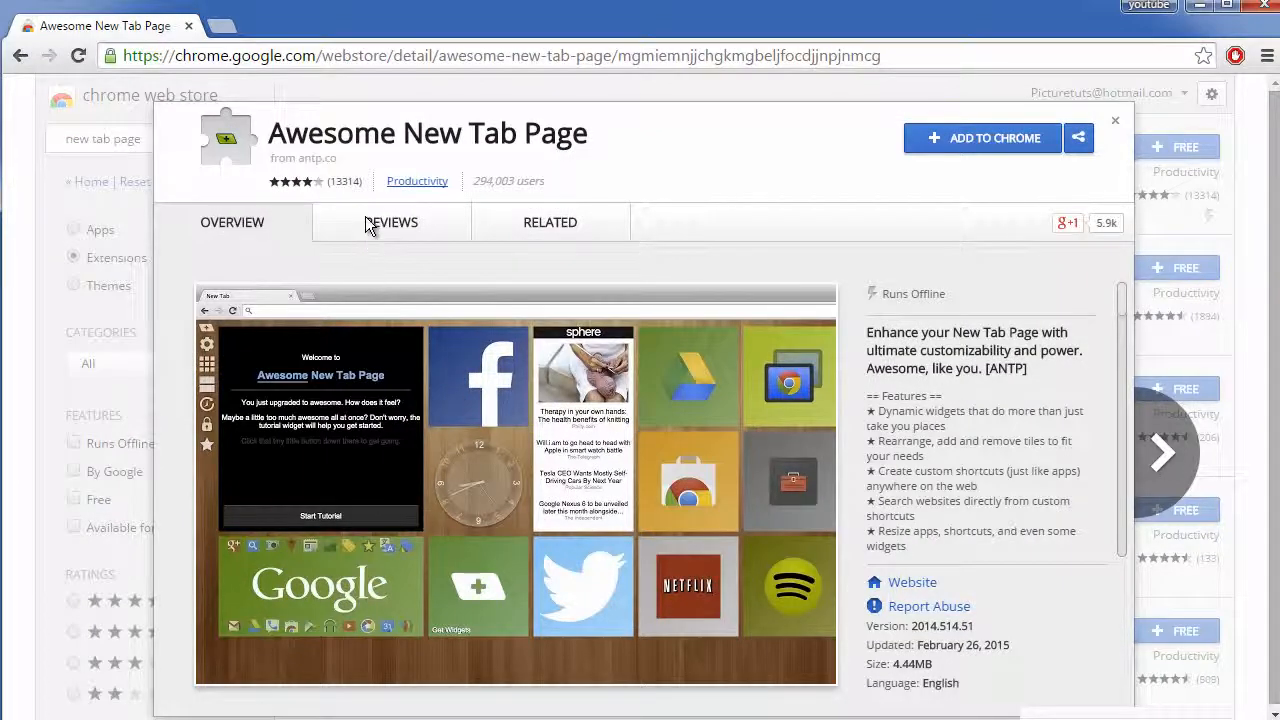
{"action": "left_click", "coordinate": [391, 222]}
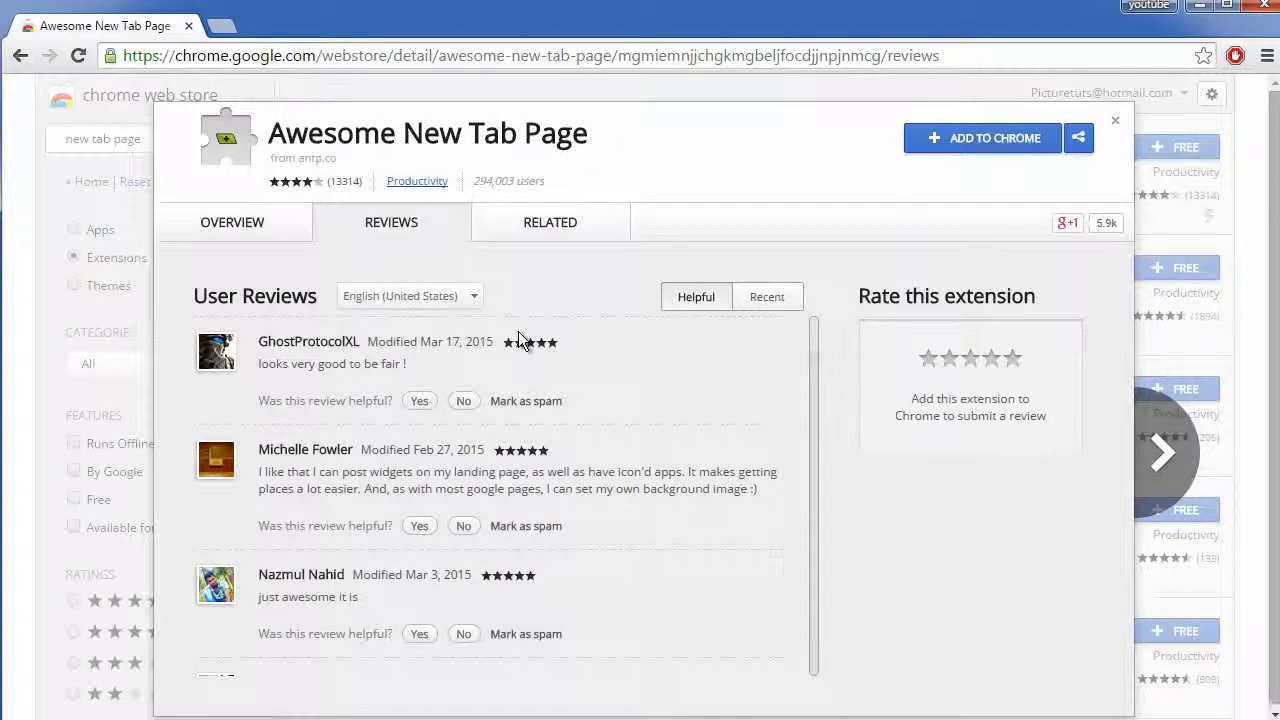
{"action": "scroll", "scroll_direction": "down", "scroll_amount": 3}
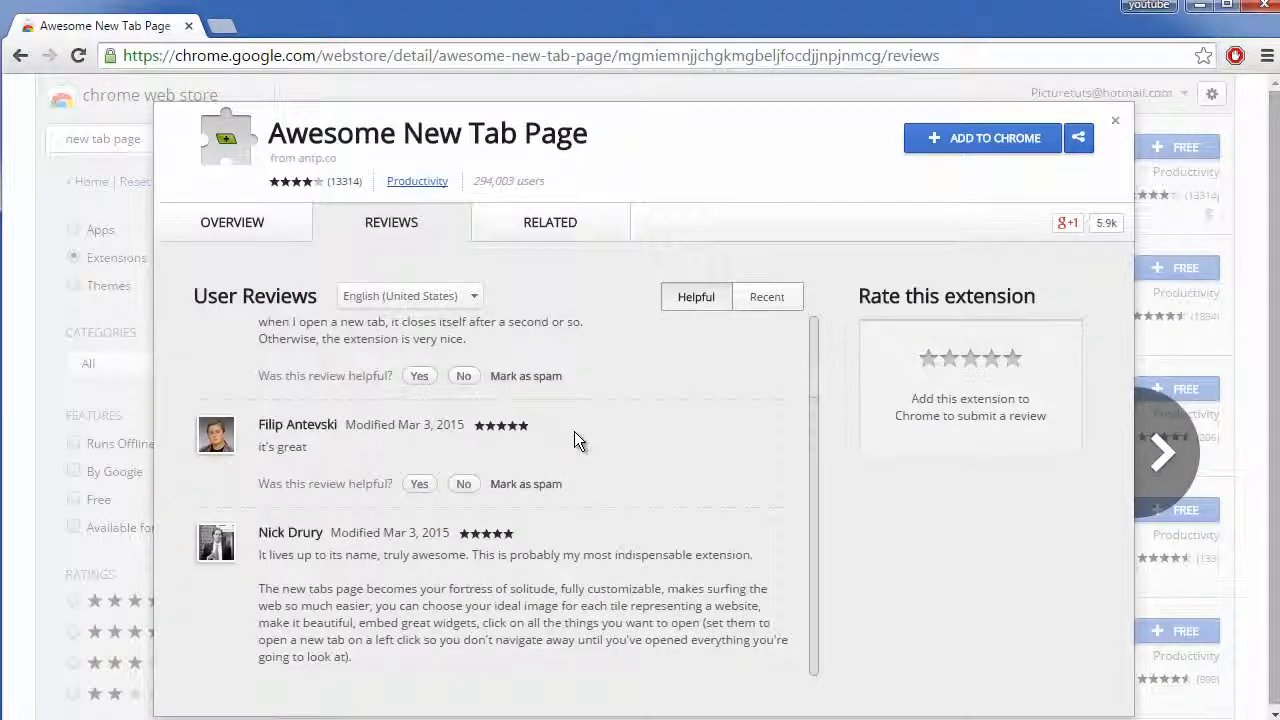
{"action": "scroll", "scroll_direction": "down", "scroll_amount": 3}
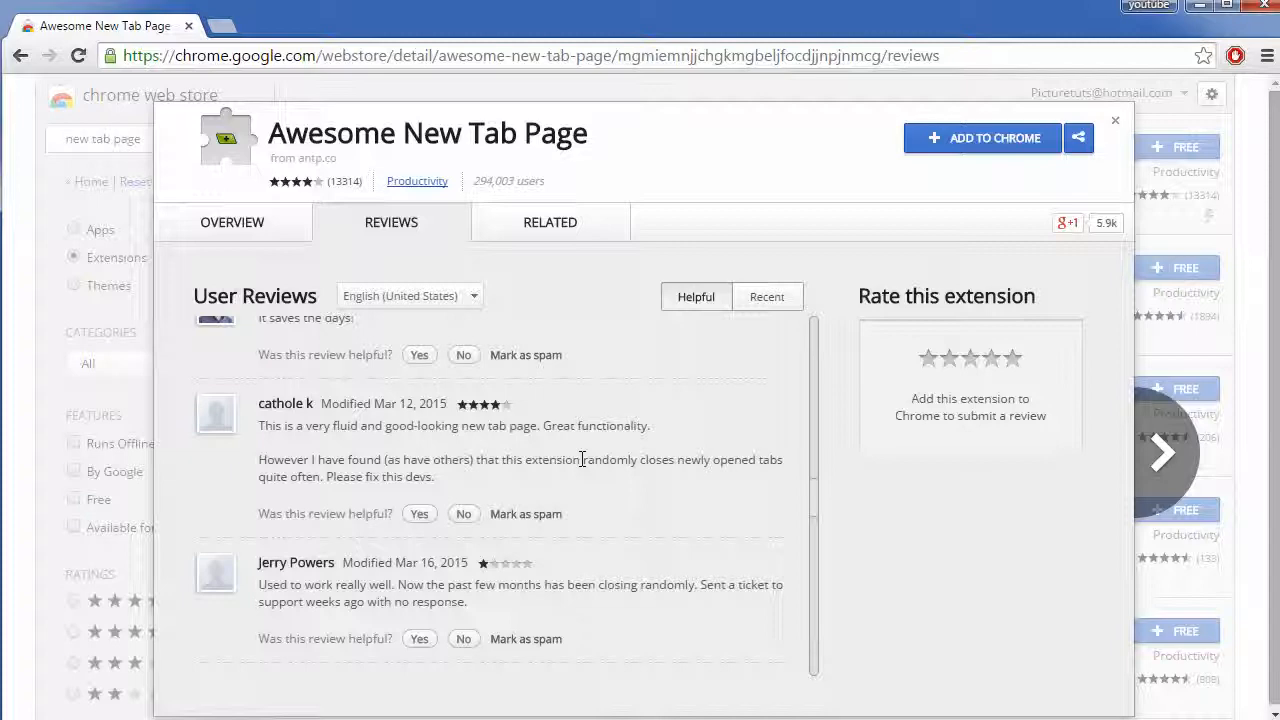
{"action": "scroll", "scroll_direction": "down", "scroll_amount": 3}
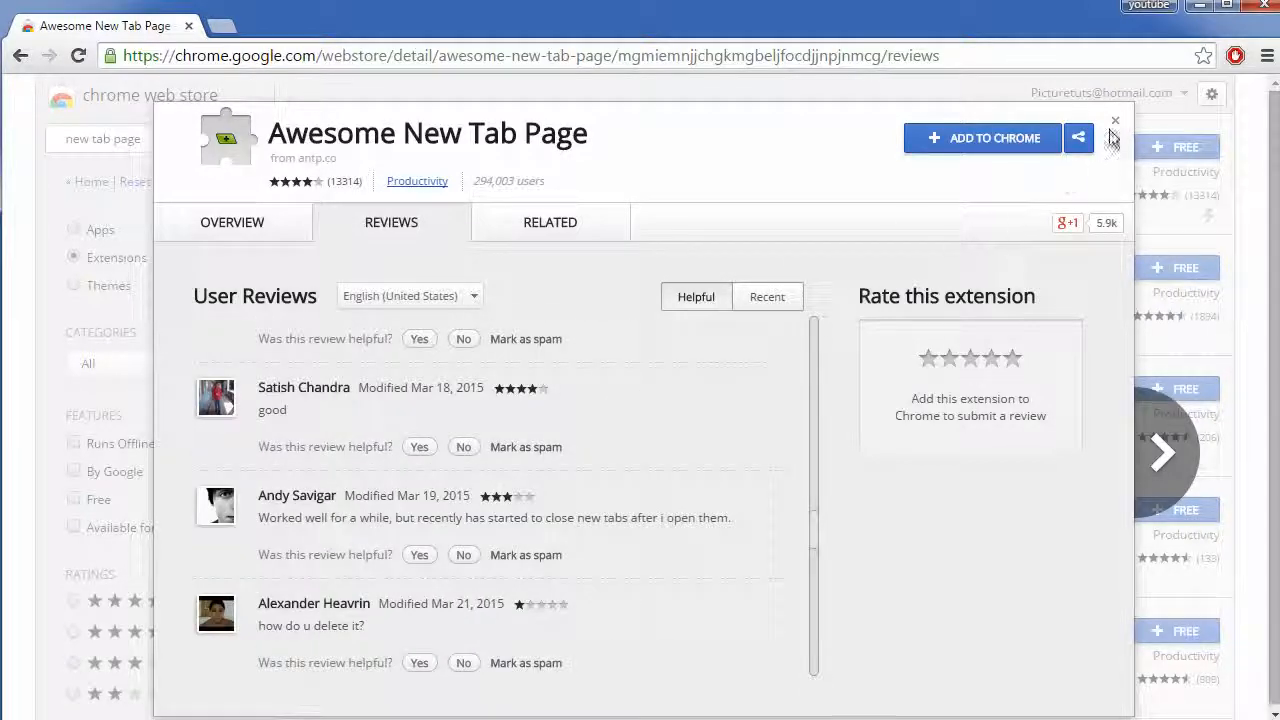
- Close the details popup and add Awesome New Tab Page via + FREE and Add
{"action": "left_click", "coordinate": [1112, 119]}
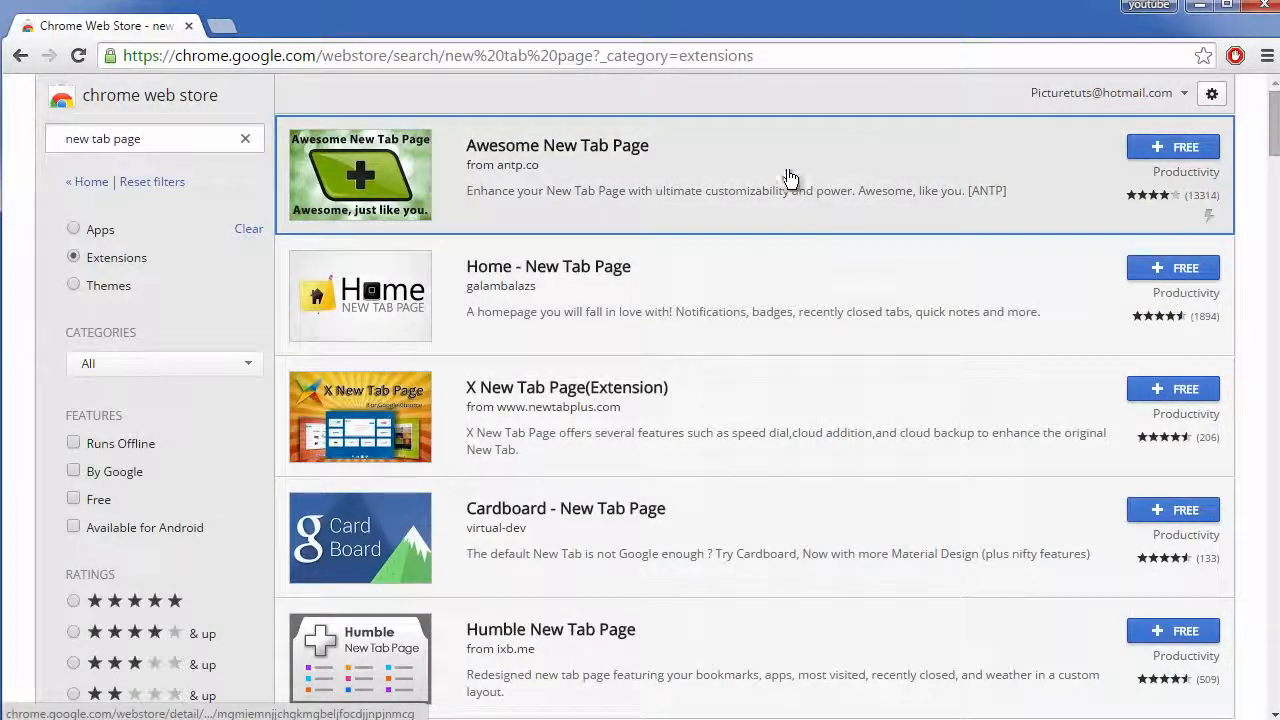
{"action": "mouse_move", "coordinate": [1170, 160]}
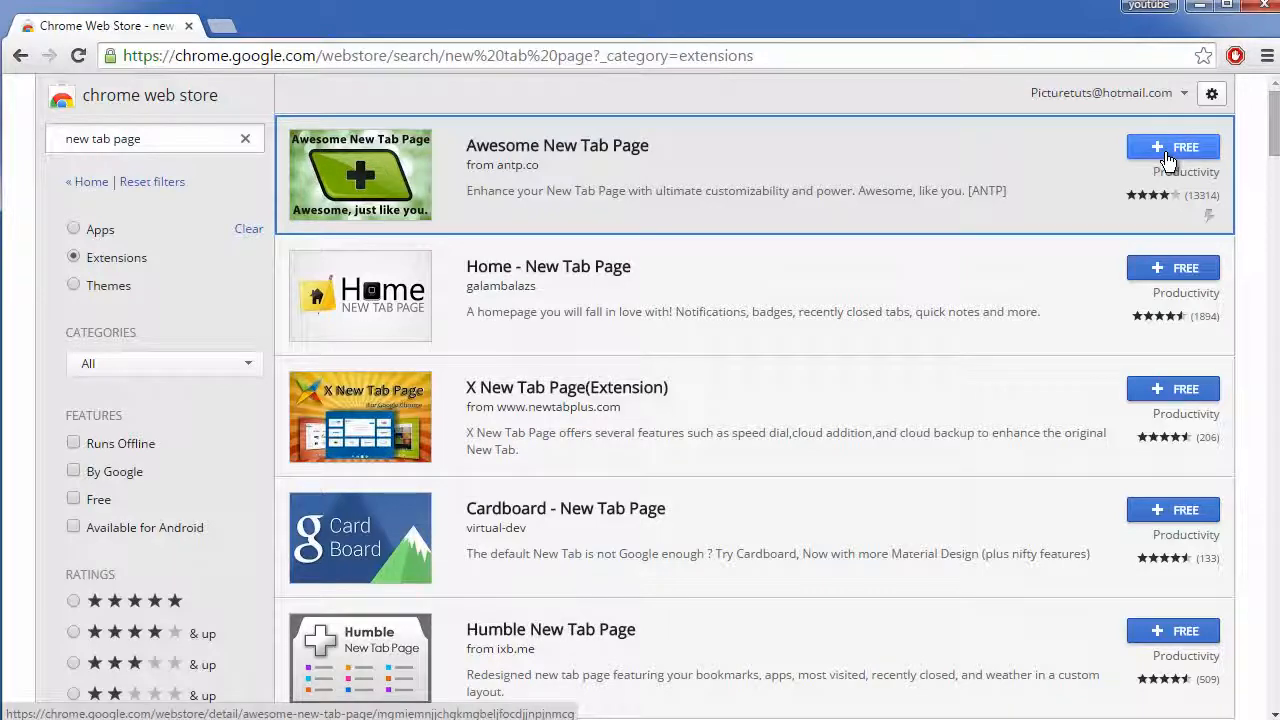
{"action": "left_click", "coordinate": [1172, 147]}
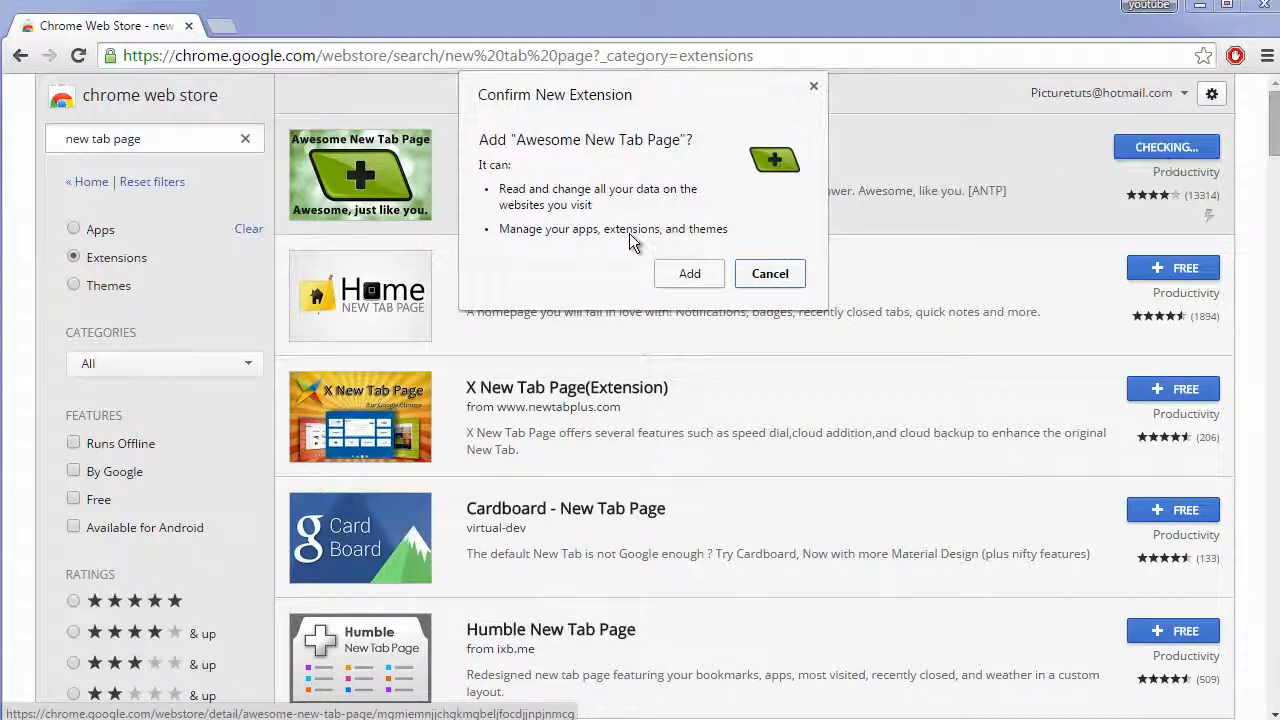
{"action": "left_click", "coordinate": [688, 273]}
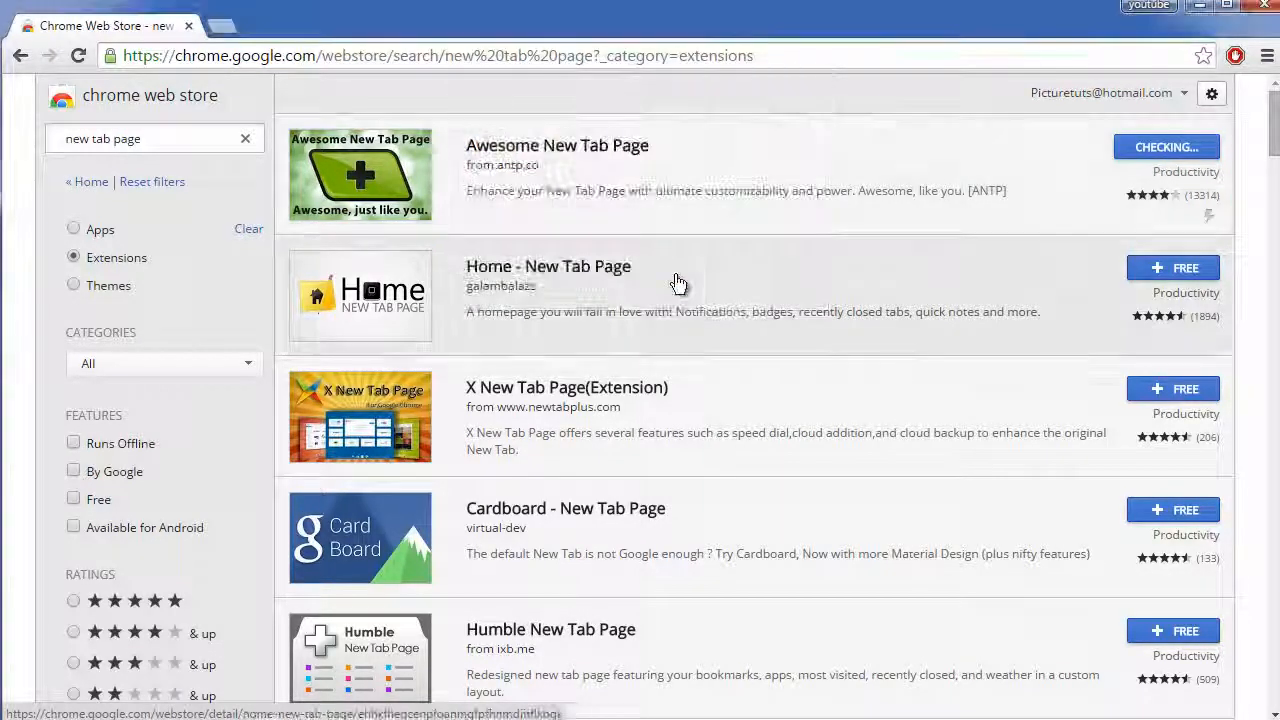
{"action": "left_click", "coordinate": [1166, 146]}
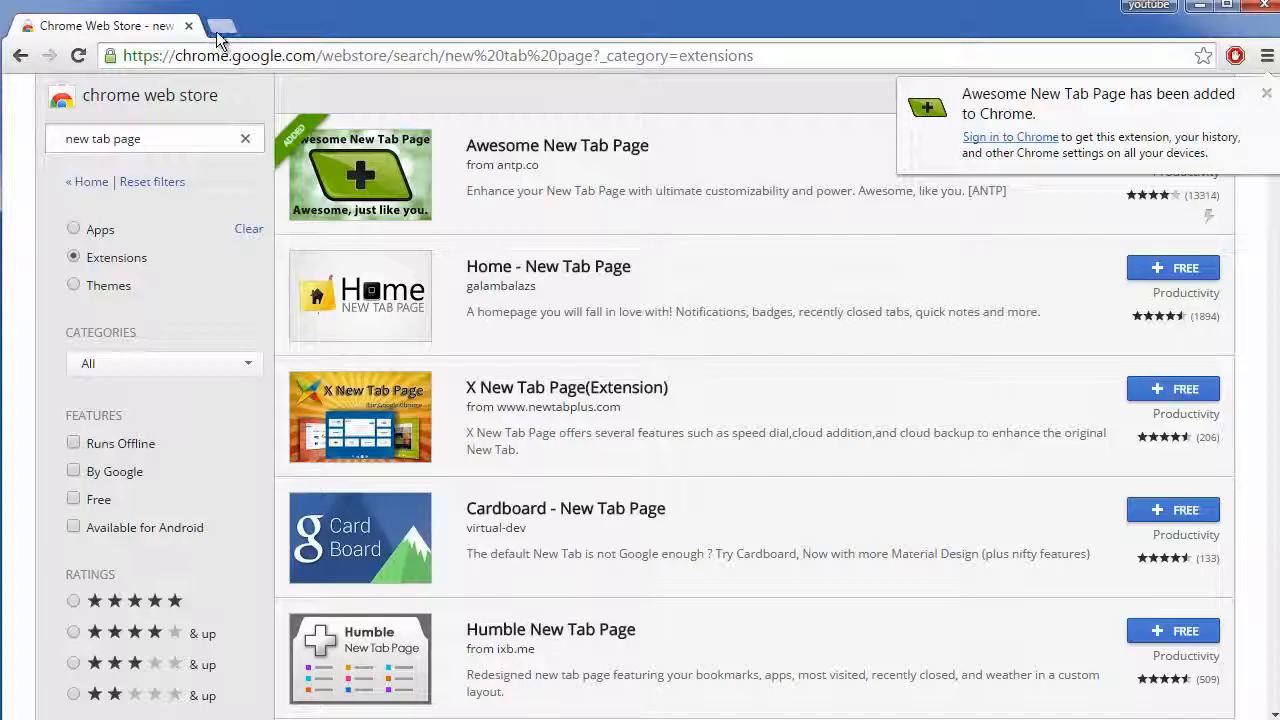
- Open a new tab with the tiled start page, then open the Get Widgets gallery
{"action": "left_click", "coordinate": [222, 30]}
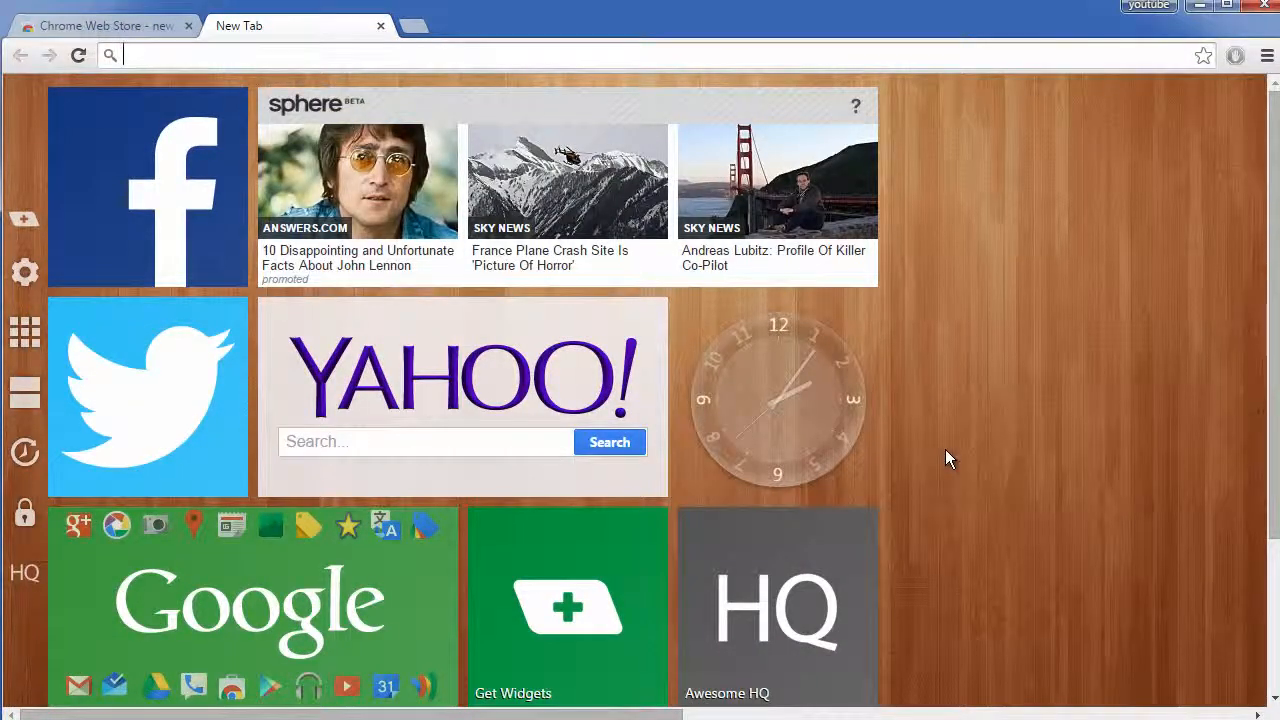
{"action": "left_click", "coordinate": [1267, 55]}
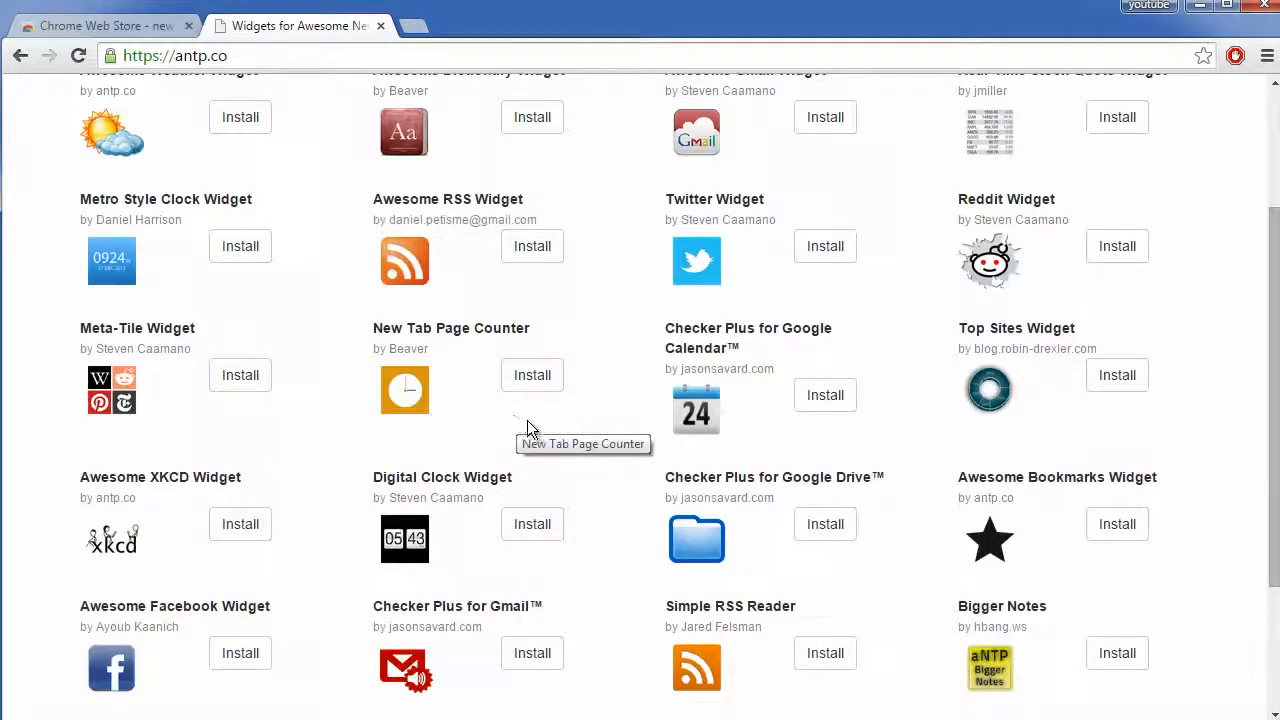
- Install the Digital Clock Widget and confirm adding it
{"action": "scroll", "scroll_direction": "down", "scroll_amount": 3}
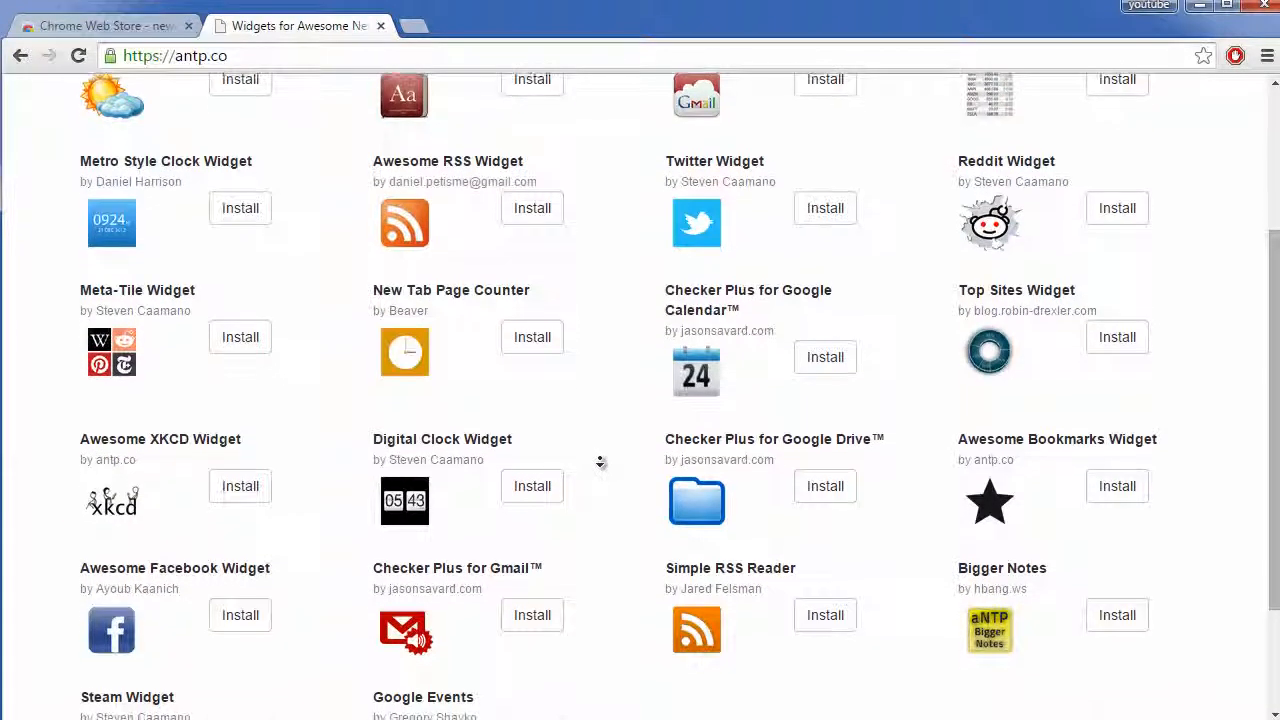
{"action": "left_click", "coordinate": [442, 439]}
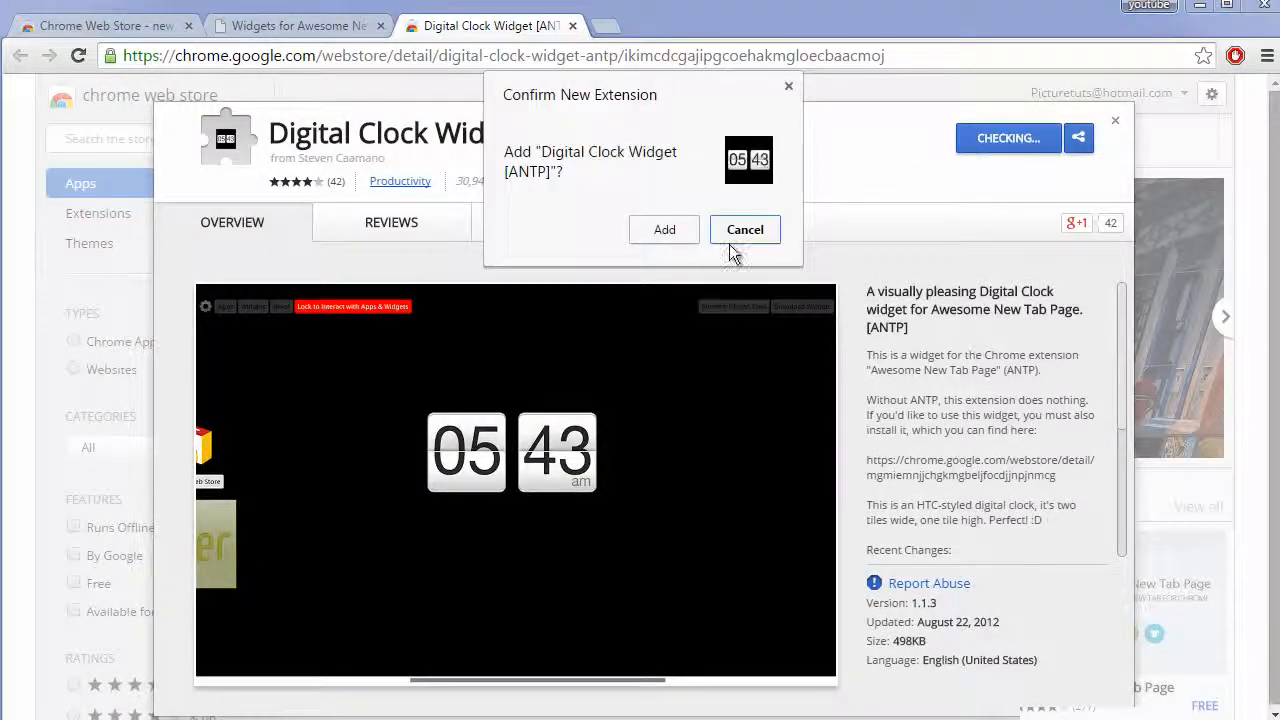
{"action": "left_click", "coordinate": [663, 229]}
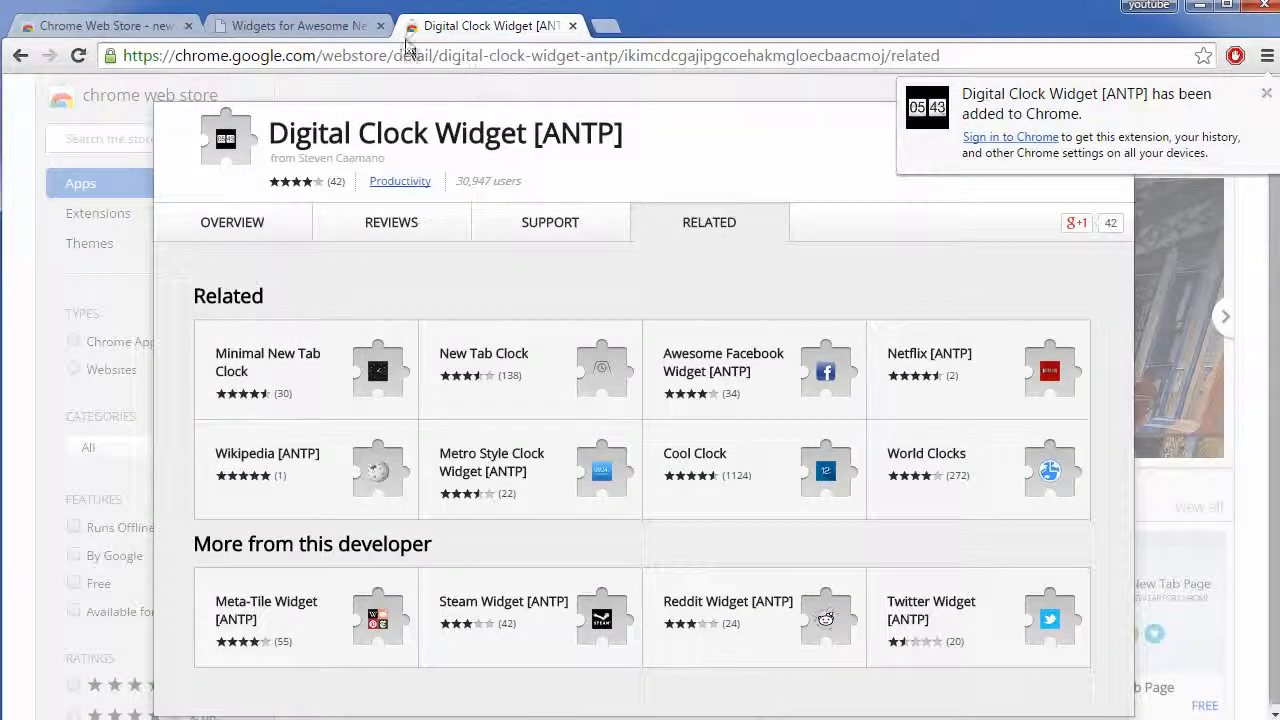
- Return to the new tab page showing the digital clock tile and lock the tile layout
{"action": "left_click", "coordinate": [300, 24]}
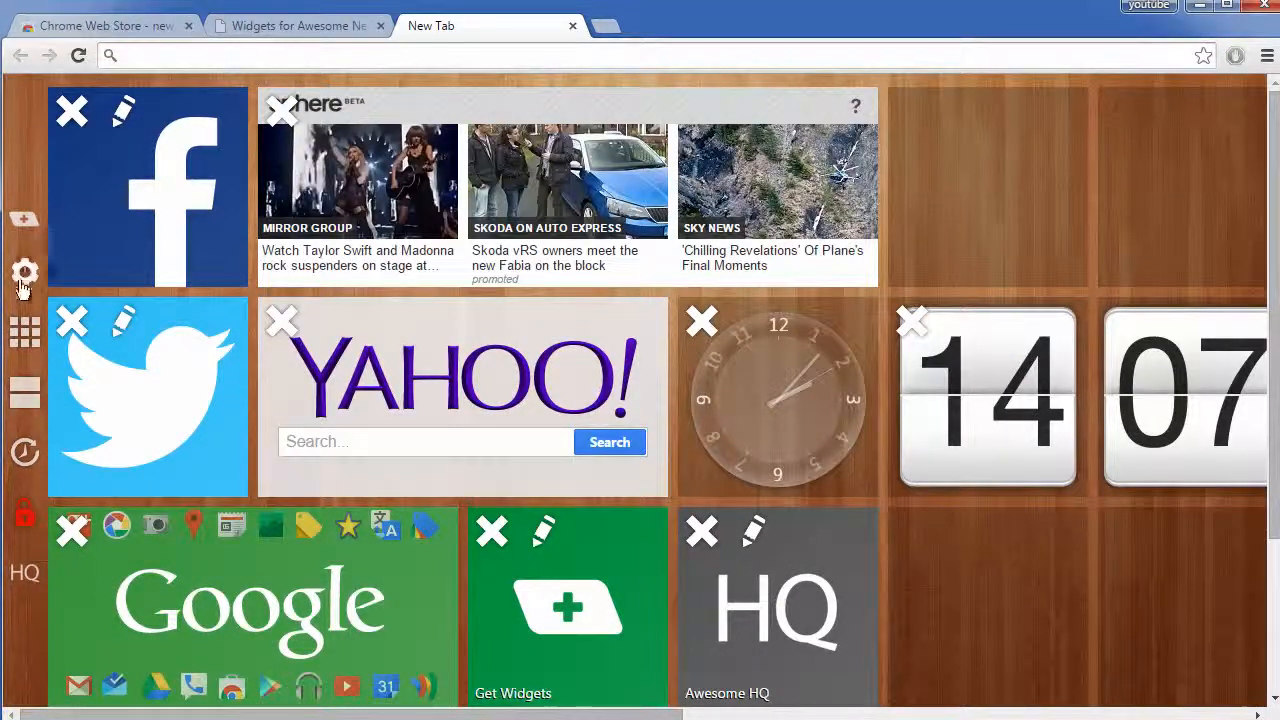
{"action": "mouse_move", "coordinate": [23, 514]}
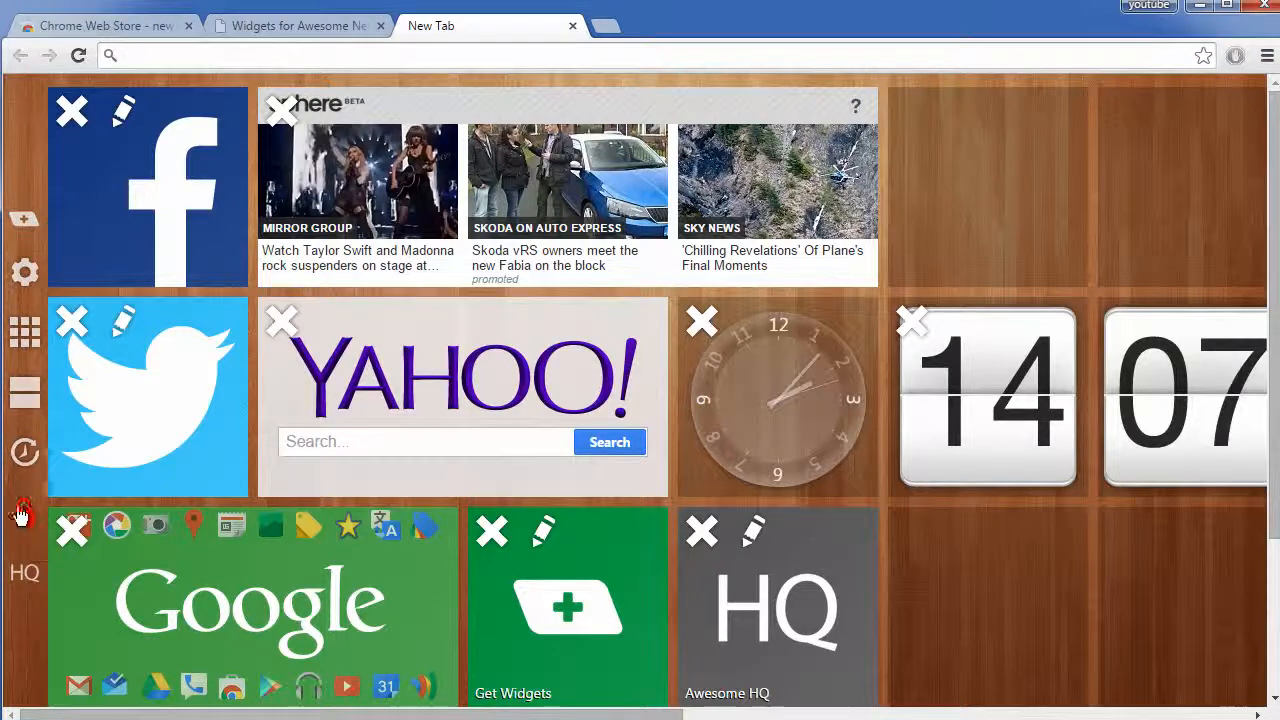
{"action": "left_click", "coordinate": [24, 513]}
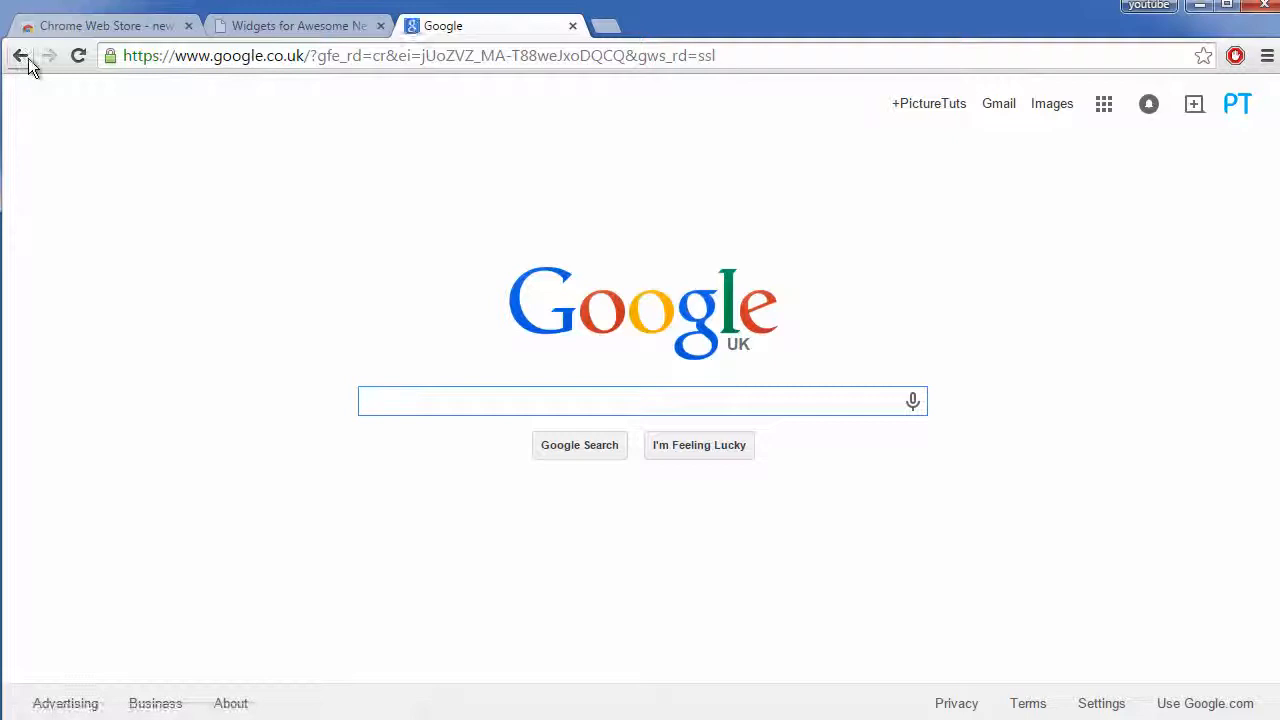
- Go back from Google's homepage to the locked tile page with the digital clock
{"action": "left_click", "coordinate": [18, 55]}
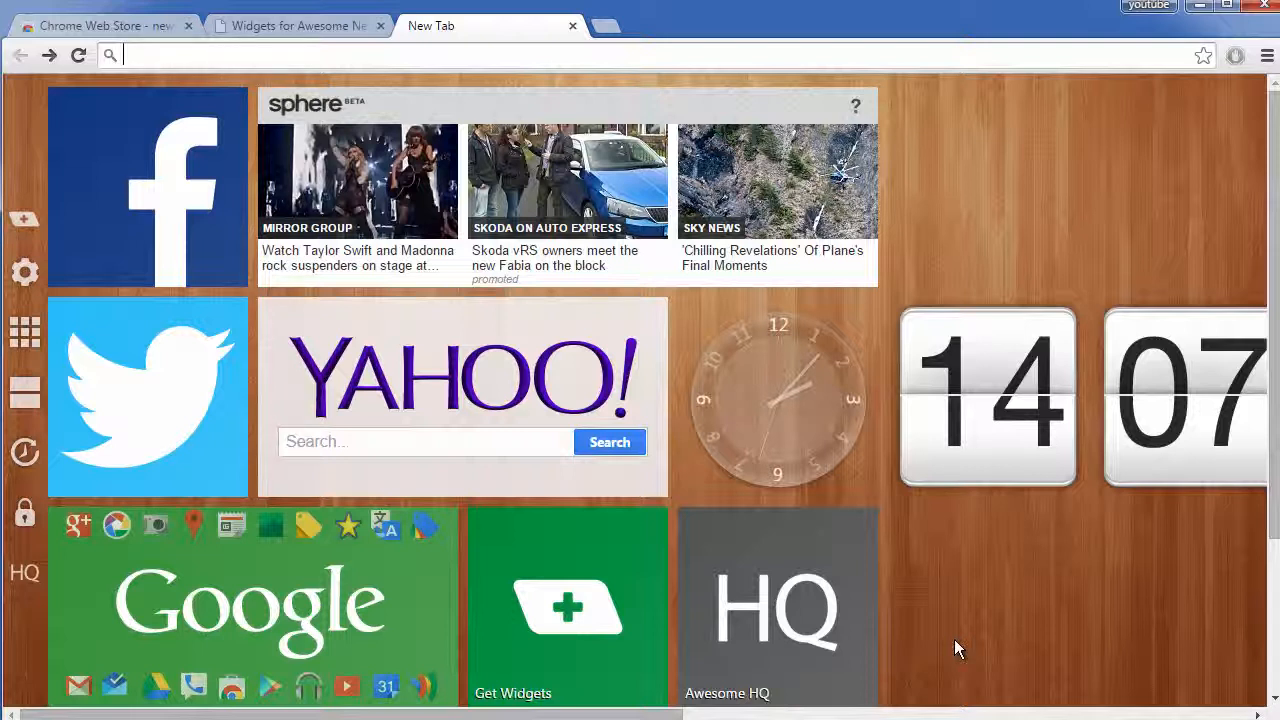
{"action": "mouse_move", "coordinate": [238, 119]}
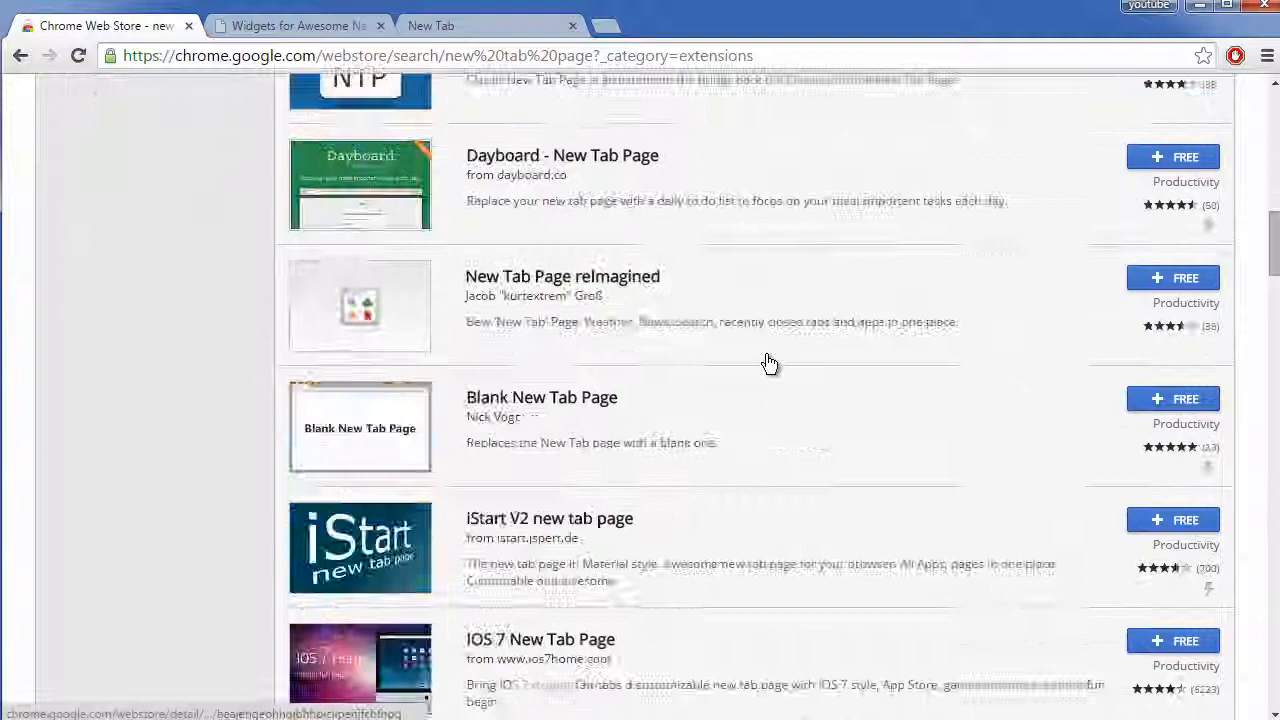
{"action": "scroll", "scroll_direction": "down", "scroll_amount": 3}
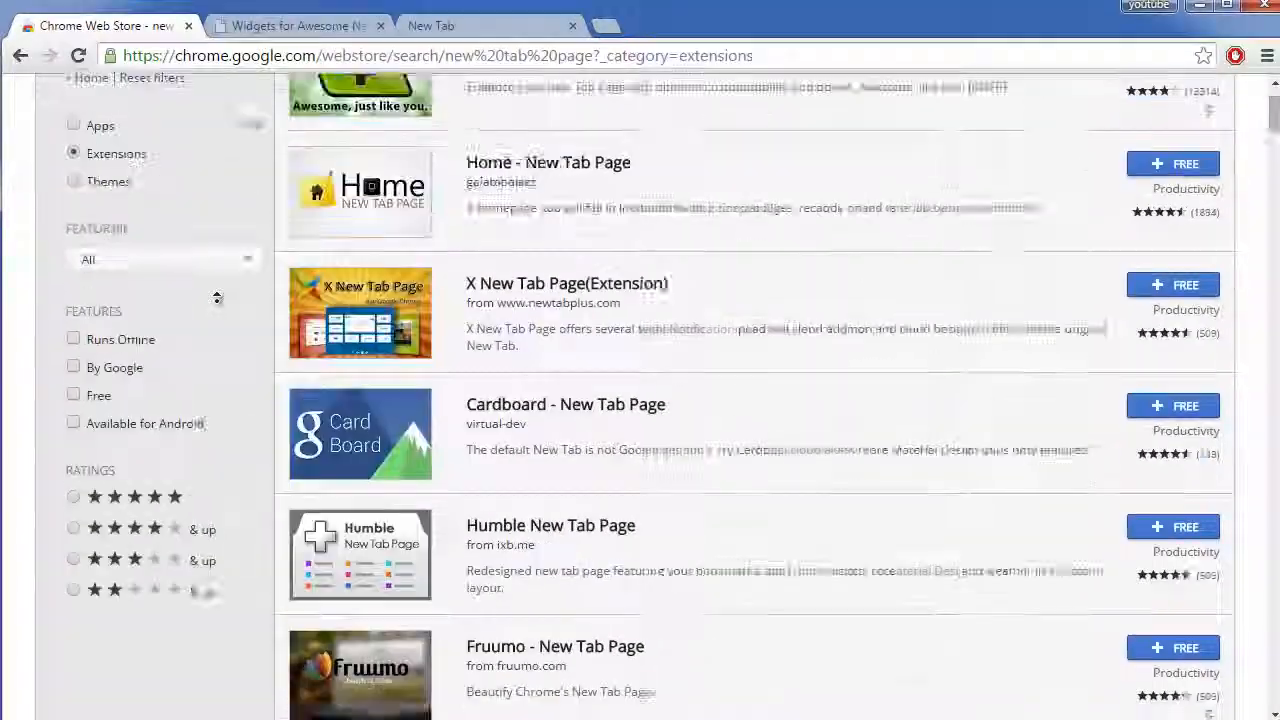
{"action": "left_click", "coordinate": [460, 26]}
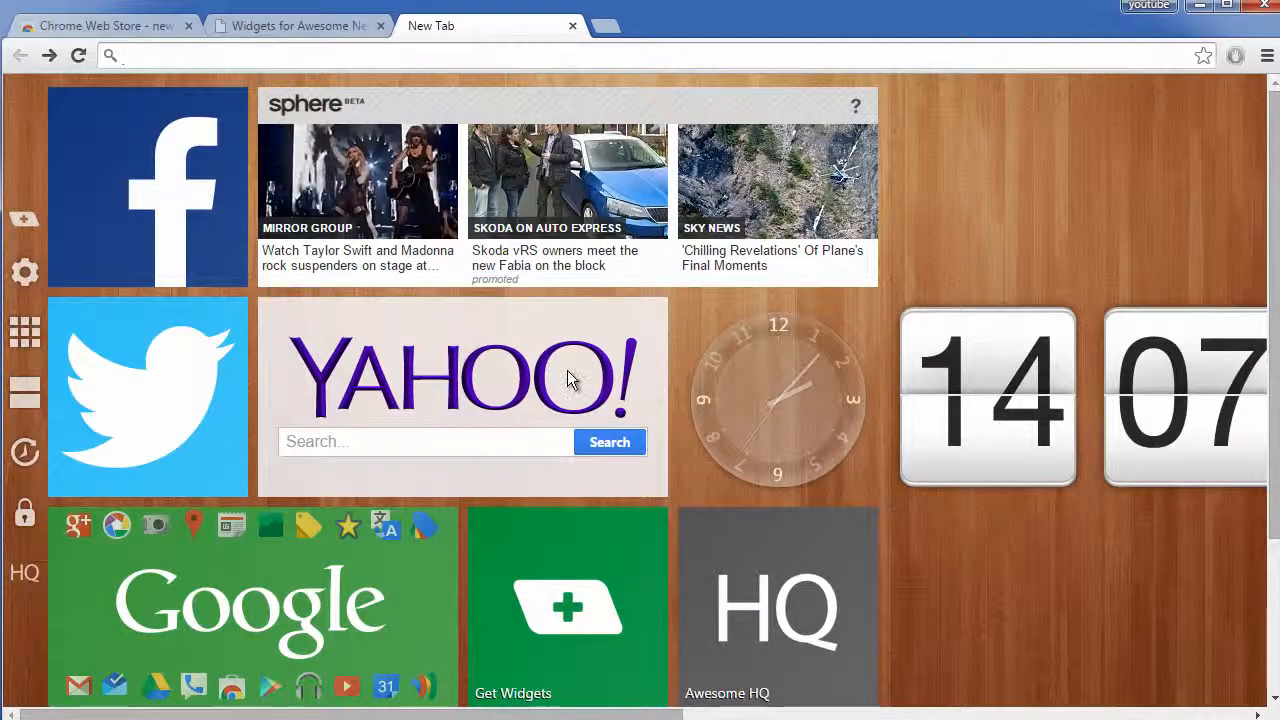